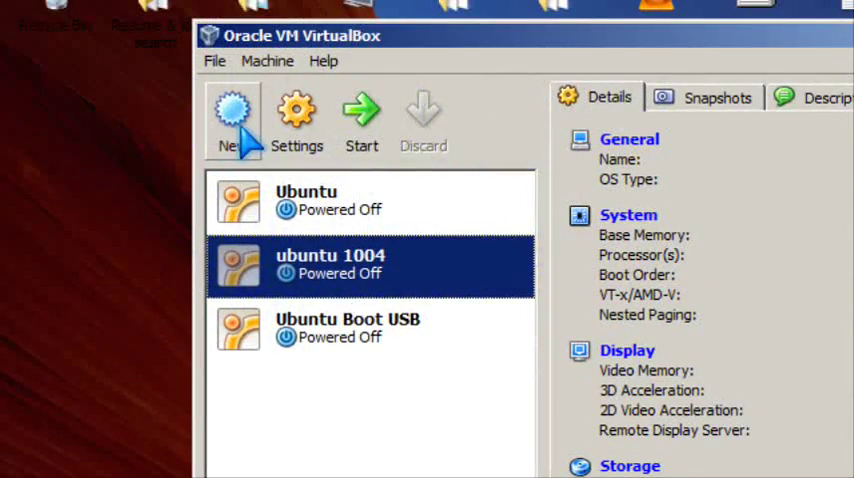
Start the New VM wizard and name the machine 'ubuntu boot' as a Linux/Ubuntu guest.
left_click(232, 108)
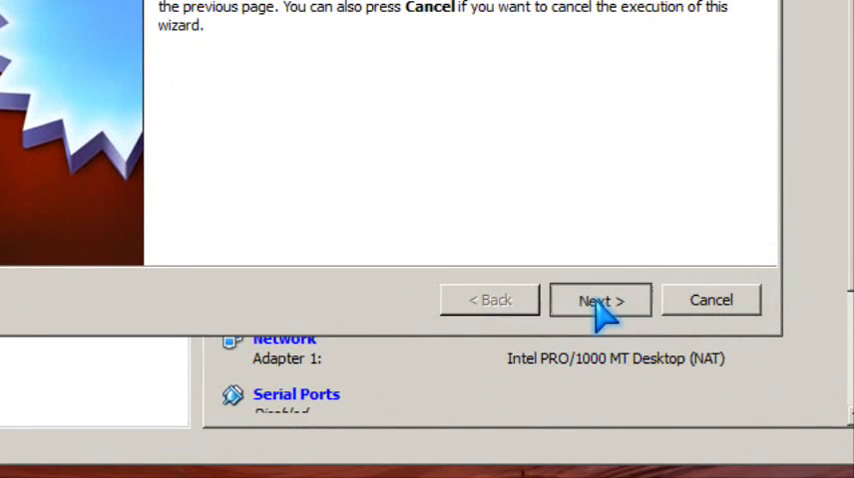
left_click(600, 300)
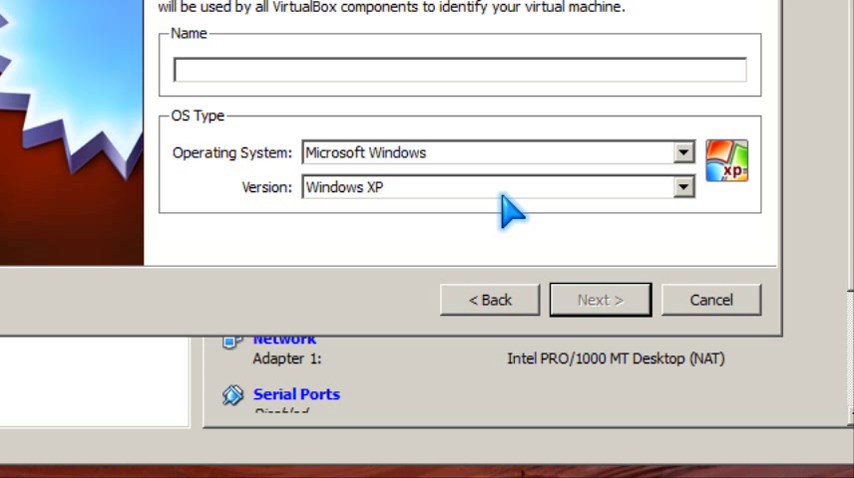
type("u")
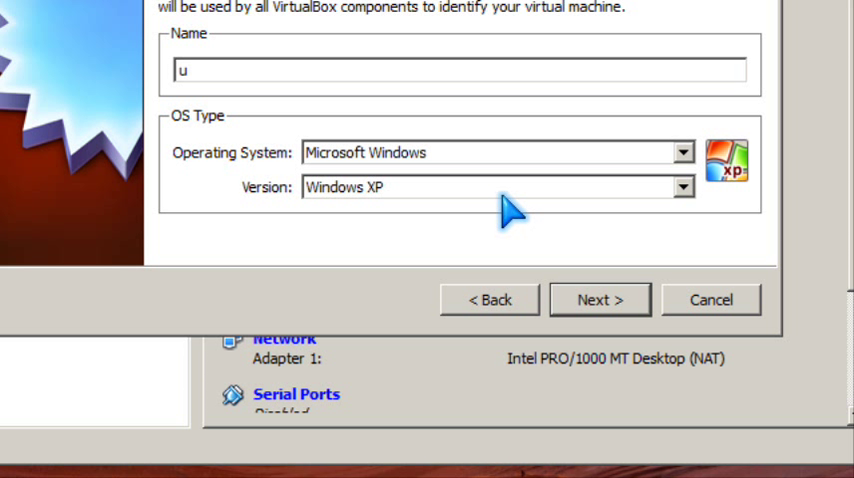
type("buntu")
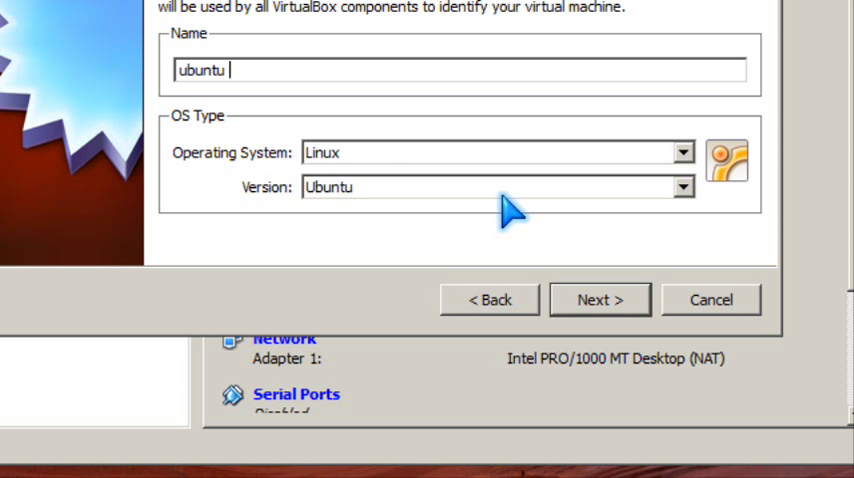
type("boot")
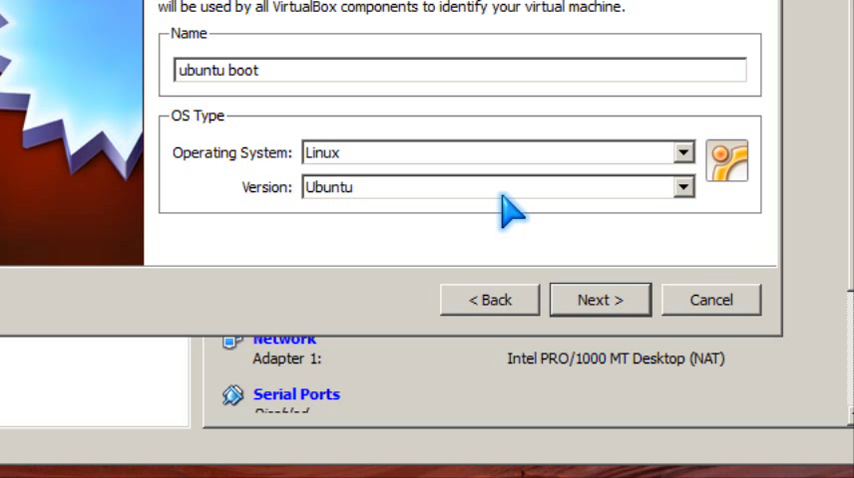
left_click(600, 300)
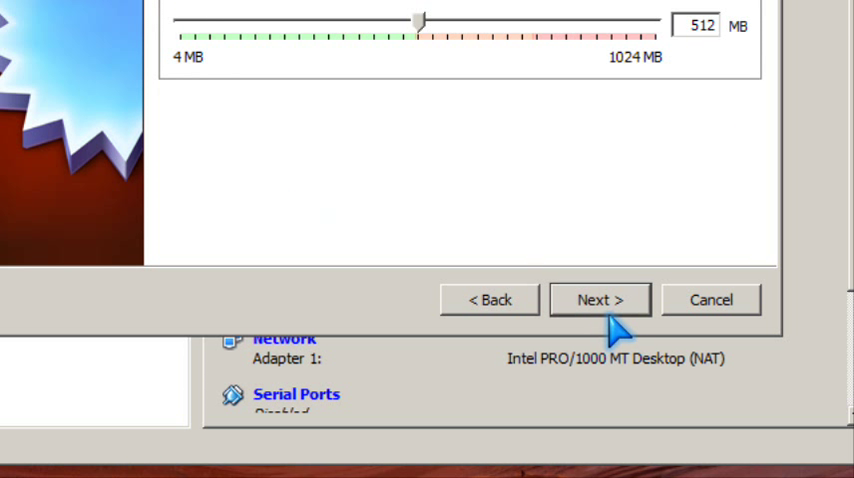
Keep 512 MB memory, create a dynamically expanding disk and finish the wizard.
left_click(600, 300)
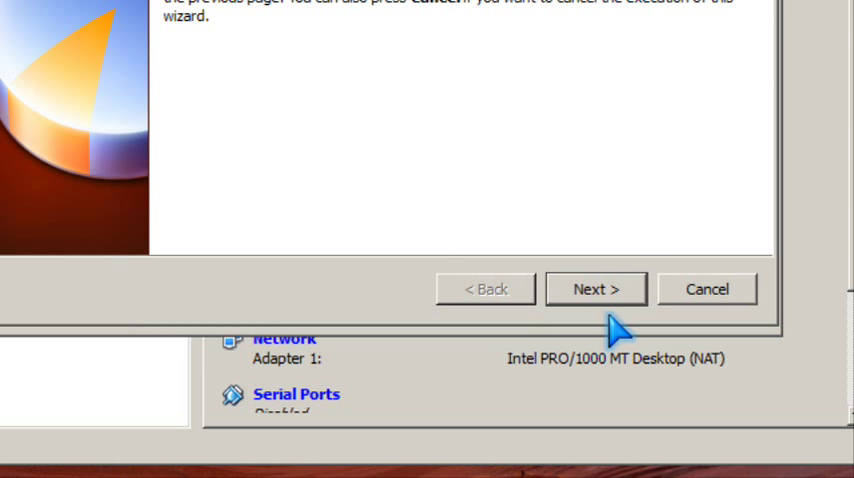
left_click(596, 288)
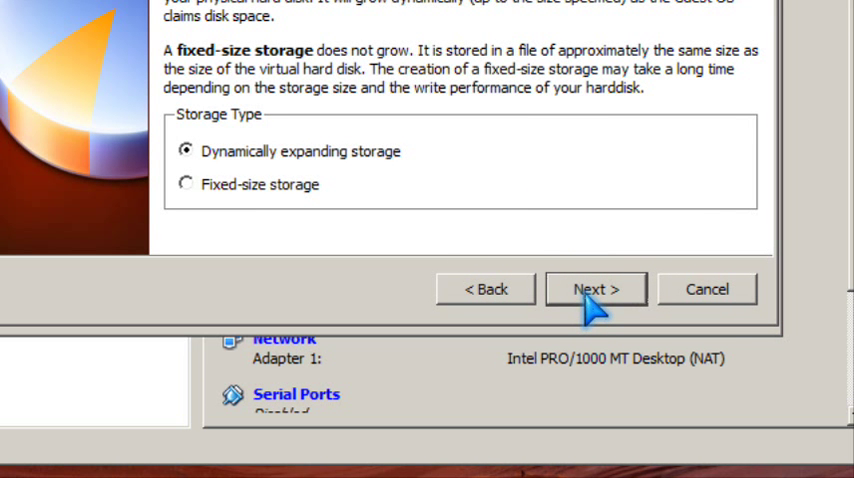
left_click(596, 288)
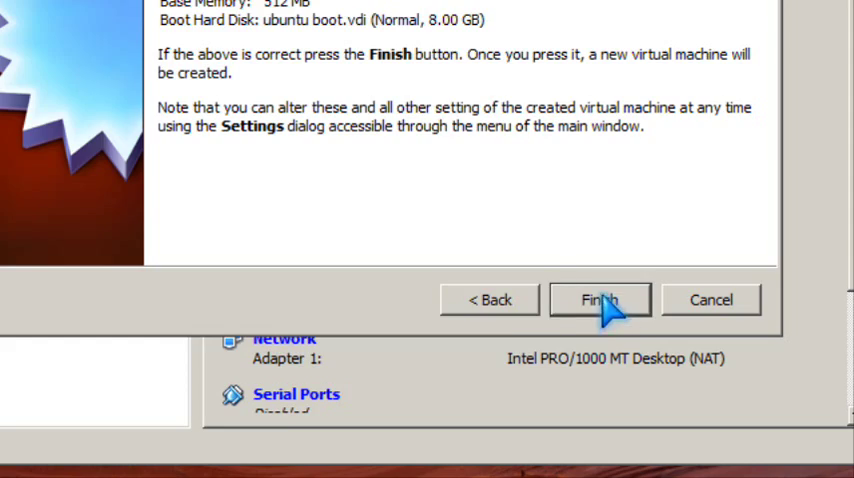
left_click(600, 300)
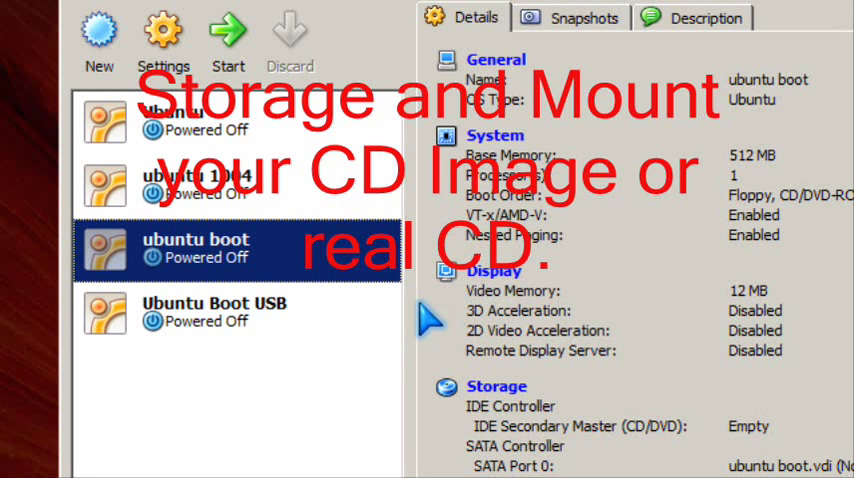
Add ubuntu-10.04-desktop-i386.iso to the Virtual Media Manager from the machine's storage settings.
left_click(160, 36)
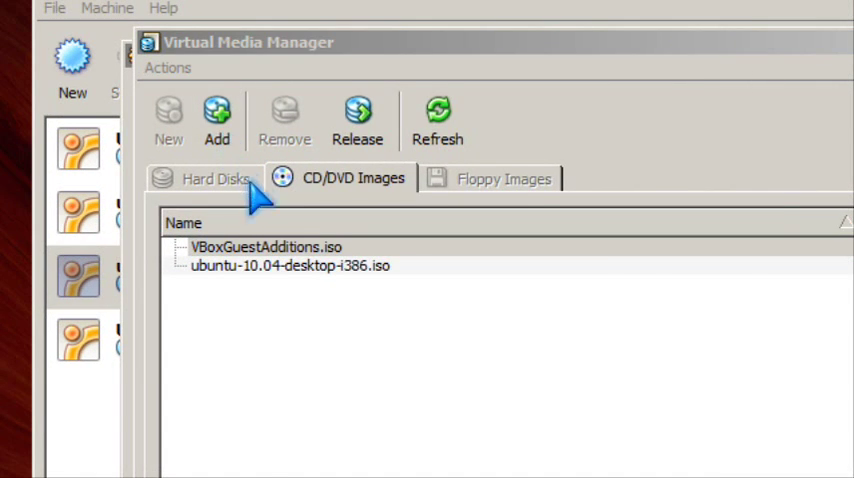
left_click(216, 112)
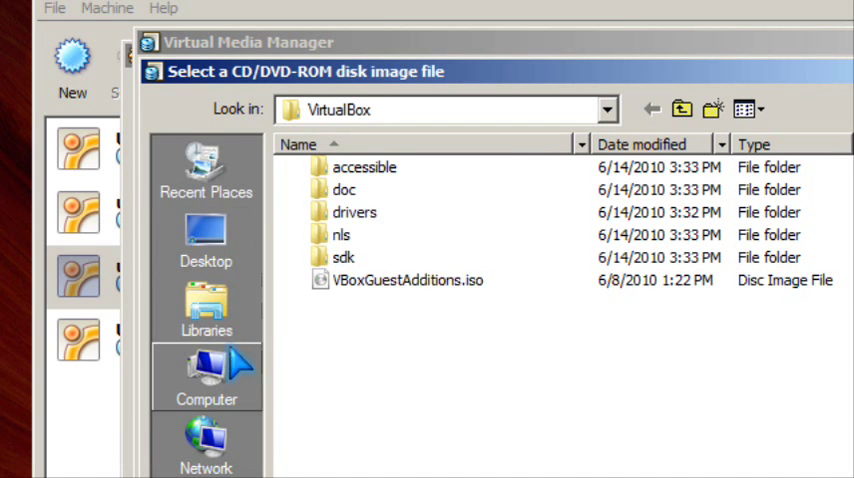
left_click(208, 370)
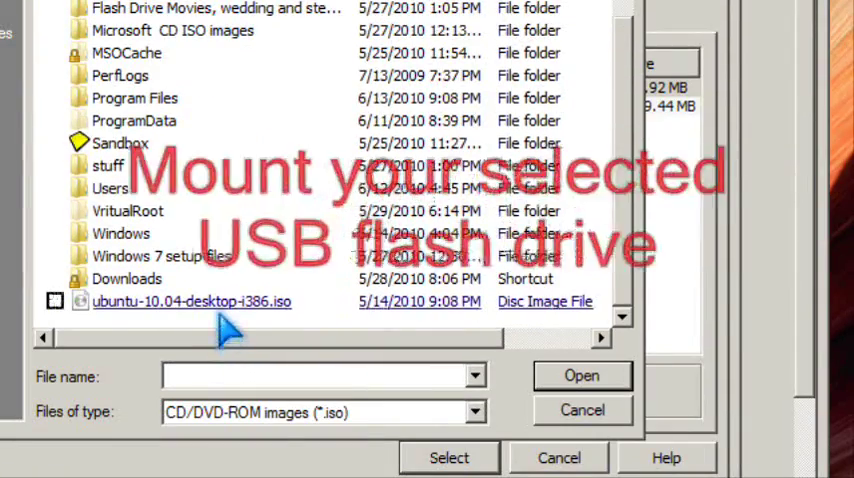
left_click(192, 300)
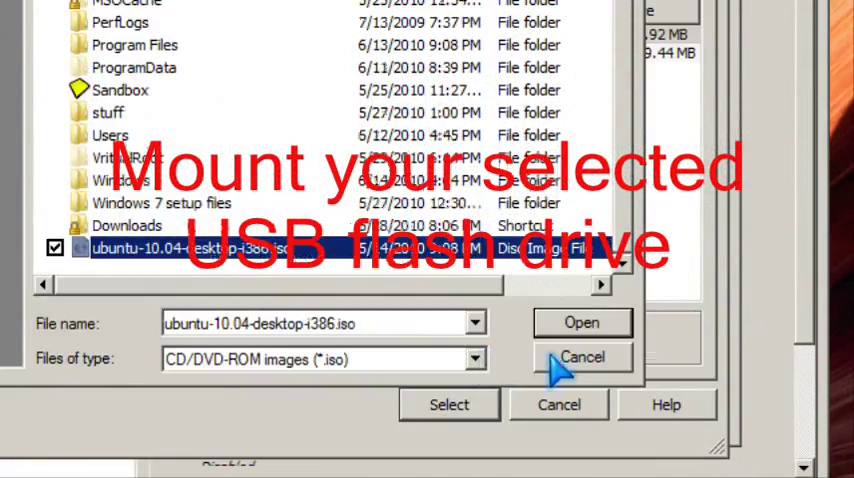
left_click(582, 322)
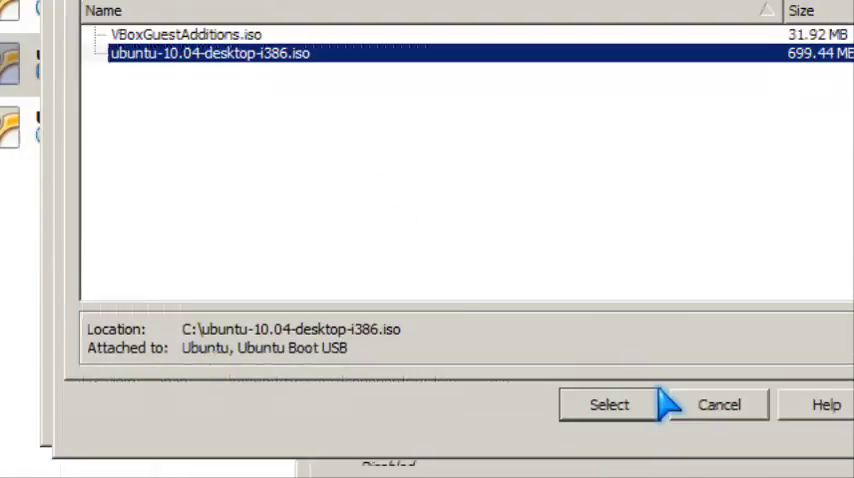
Select the ISO as the machine's CD and confirm the settings despite the memory warning.
left_click(612, 404)
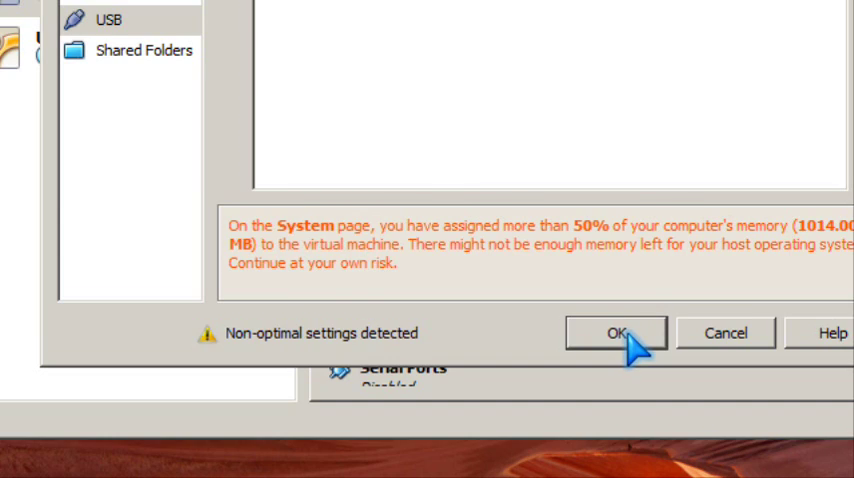
left_click(616, 332)
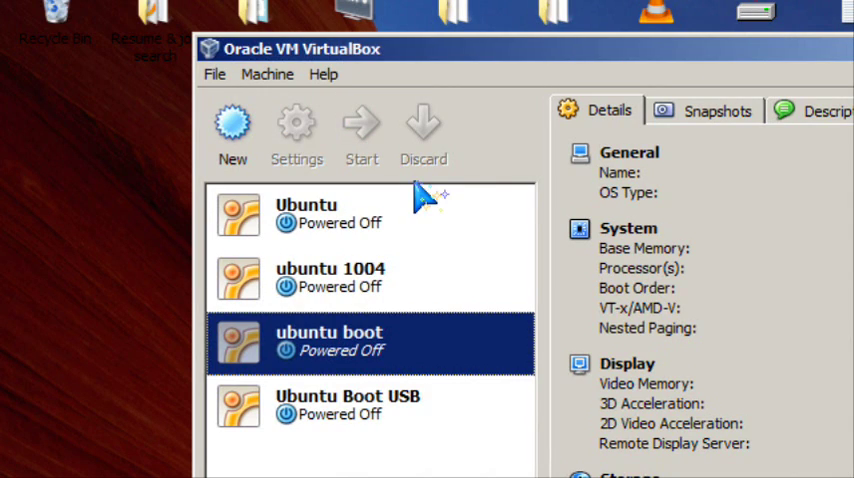
Start the VM and choose 'Try Ubuntu 10.04 LTS' on the installer Welcome screen.
left_click(360, 128)
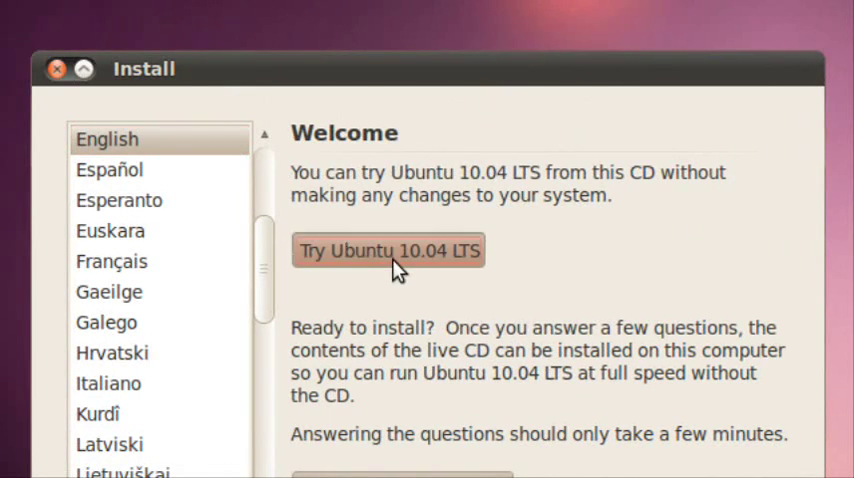
left_click(388, 256)
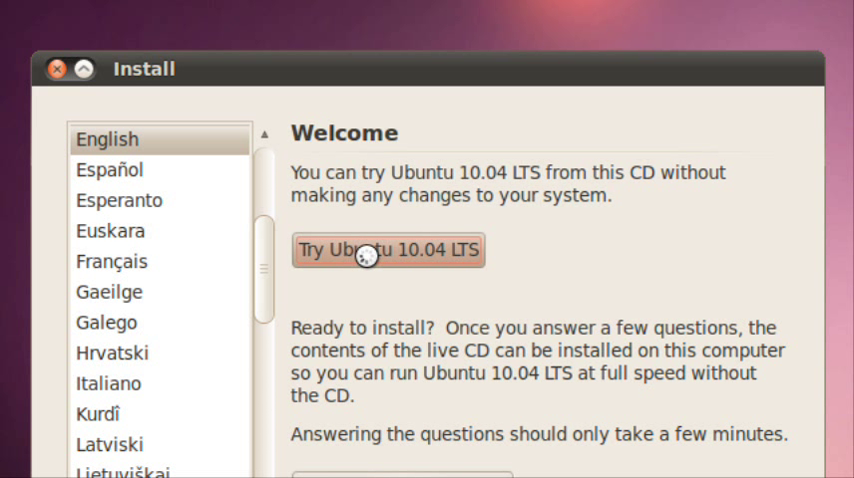
mouse_move(392, 304)
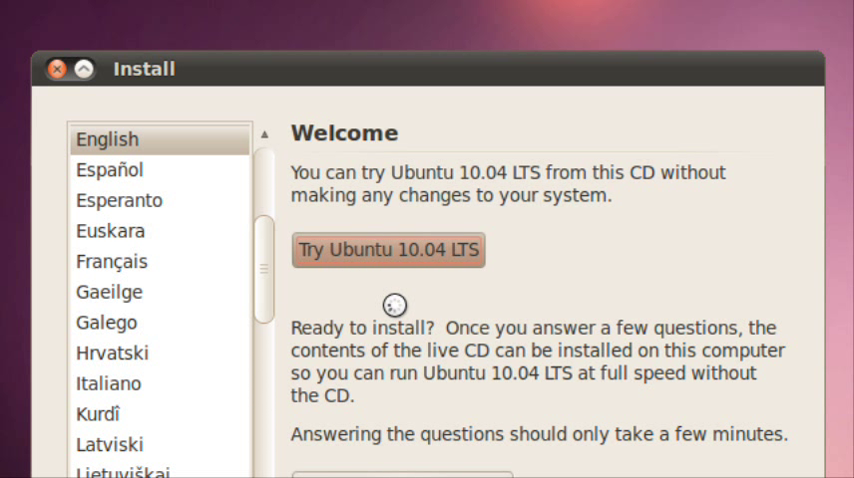